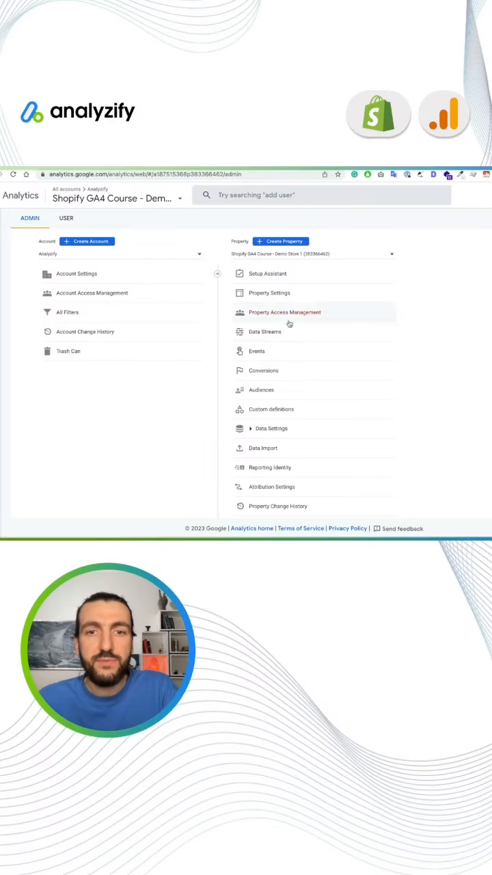
Open the Shopify demo property's Data Collection page under Data Settings to view Google signals.
click(272, 428)
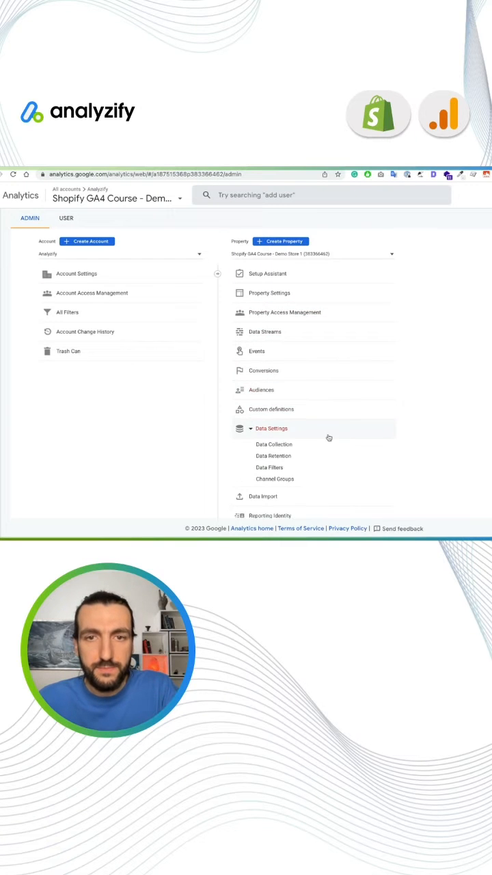
click(273, 445)
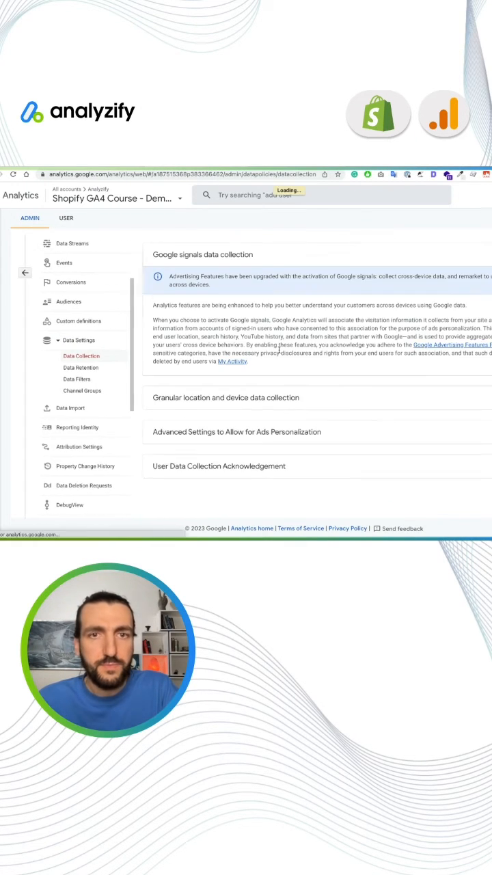